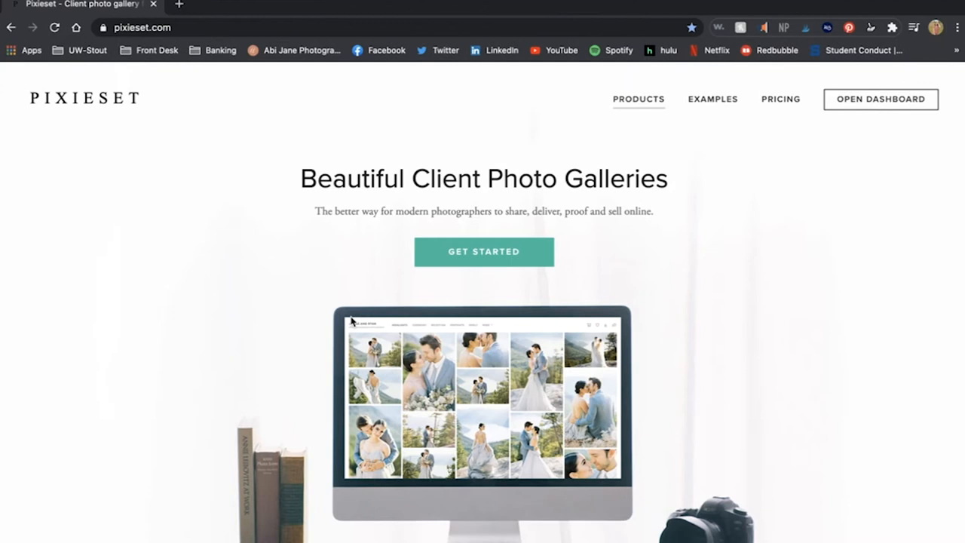
- Go from the Pixieset homepage to the account dashboard via Get Started
click(483, 250)
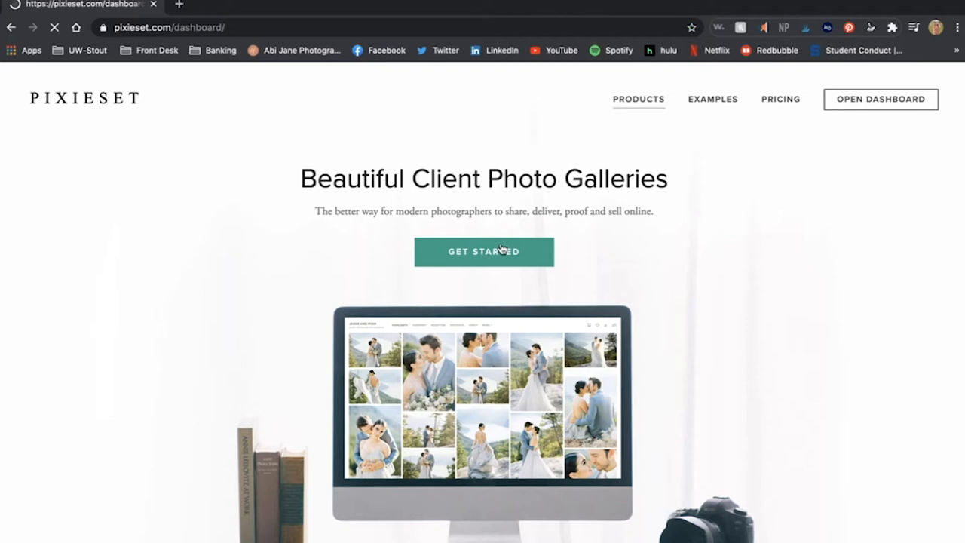
click(880, 100)
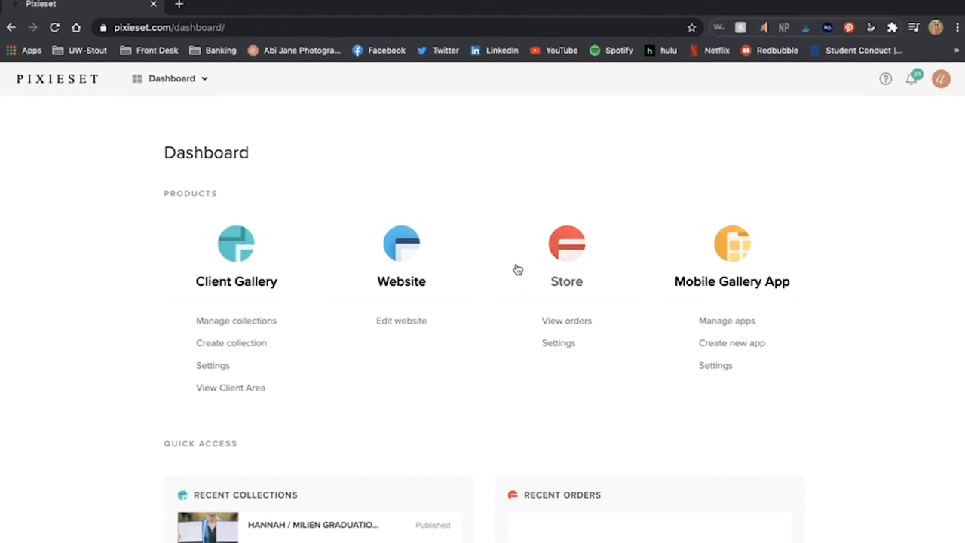
mouse_move(370, 366)
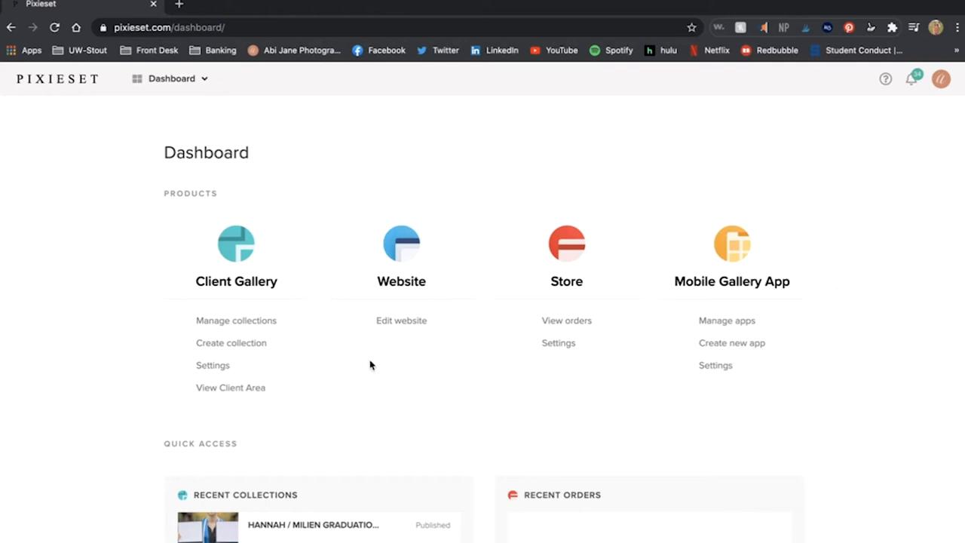
mouse_move(235, 320)
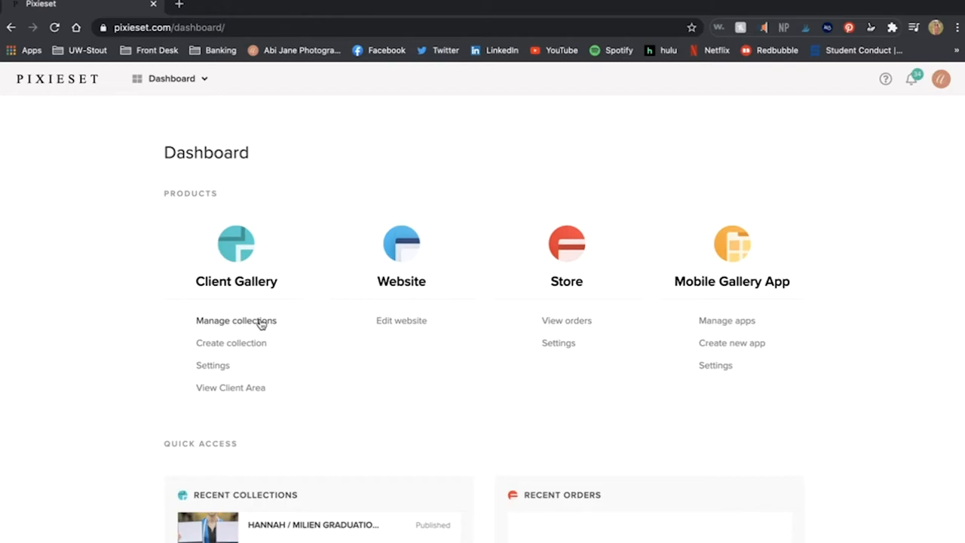
- Create a new client gallery collection named 'Abrina and Sam' from Manage Collections
click(235, 320)
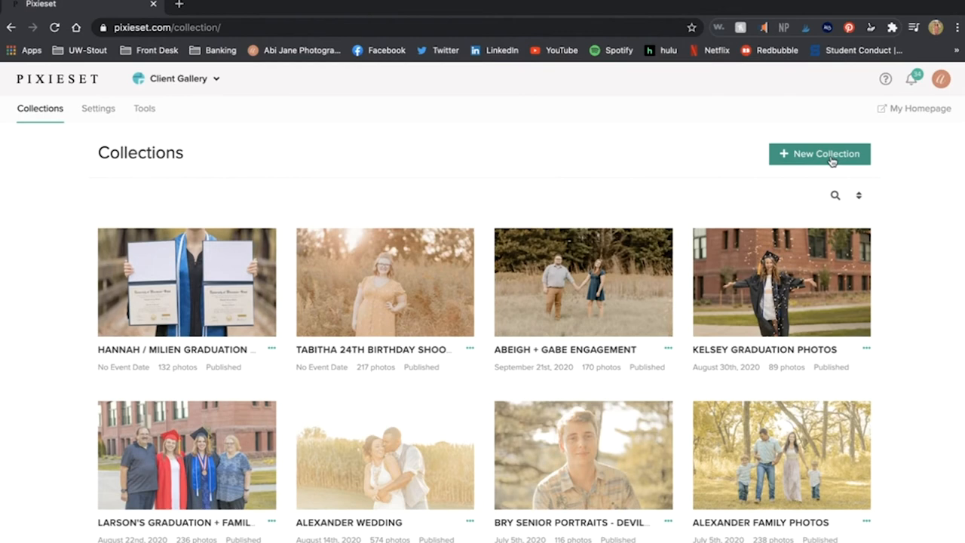
click(819, 154)
text(Abrina and Sam)
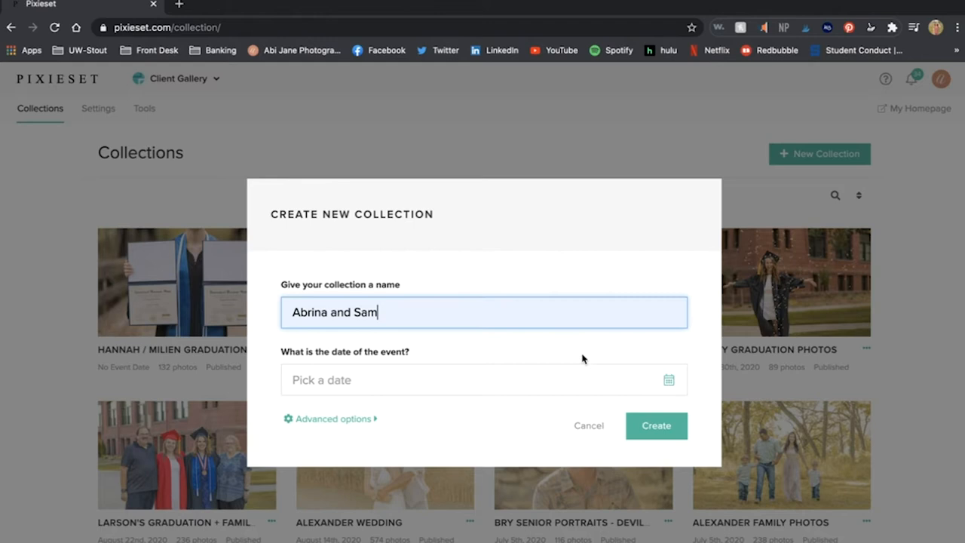
click(655, 425)
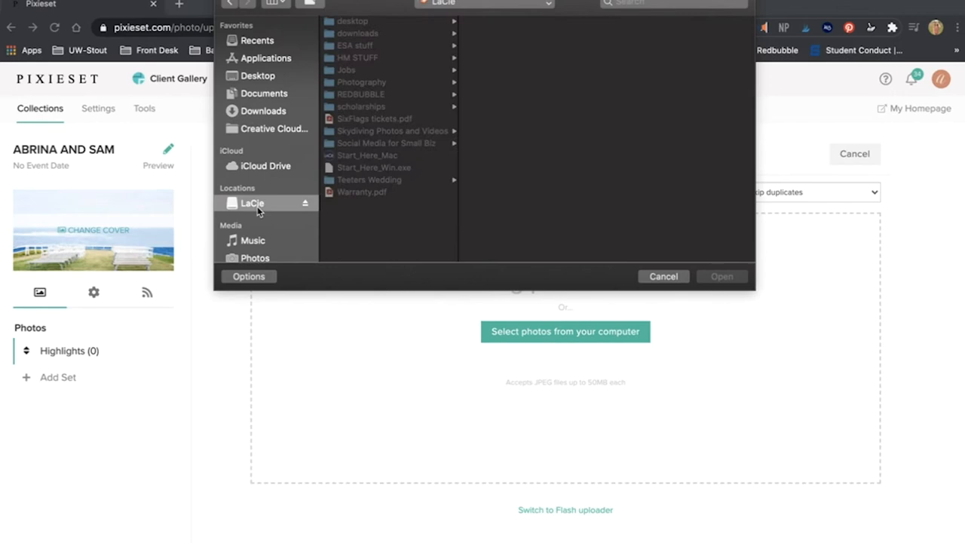
- Upload all 178 photos from LaCie > Photography > Couples and Engagements > Abrina and Sam
click(527, 61)
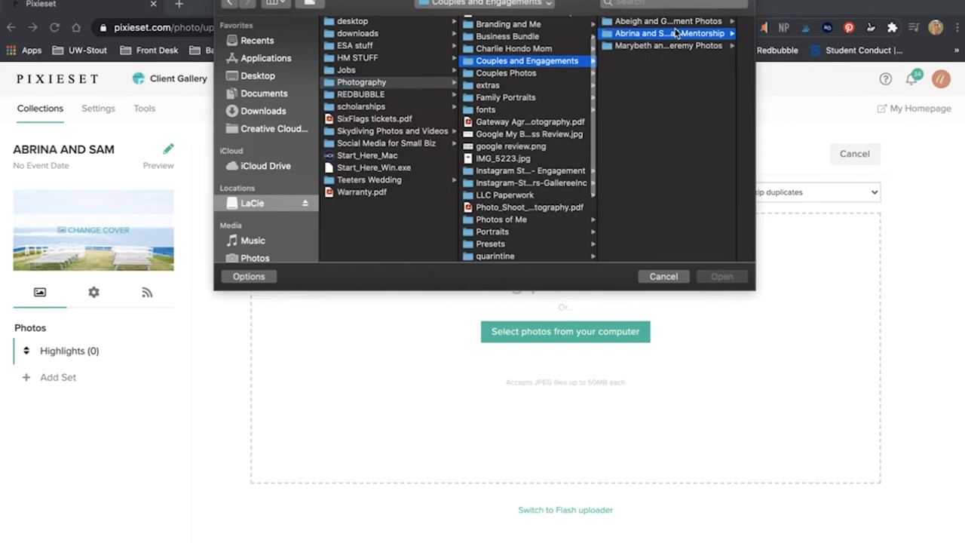
click(669, 34)
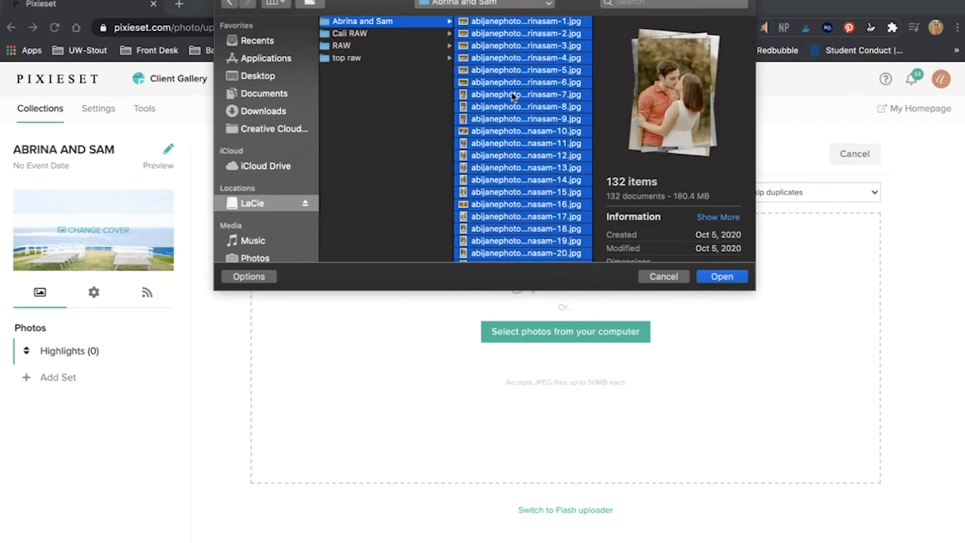
scroll(down, 3)
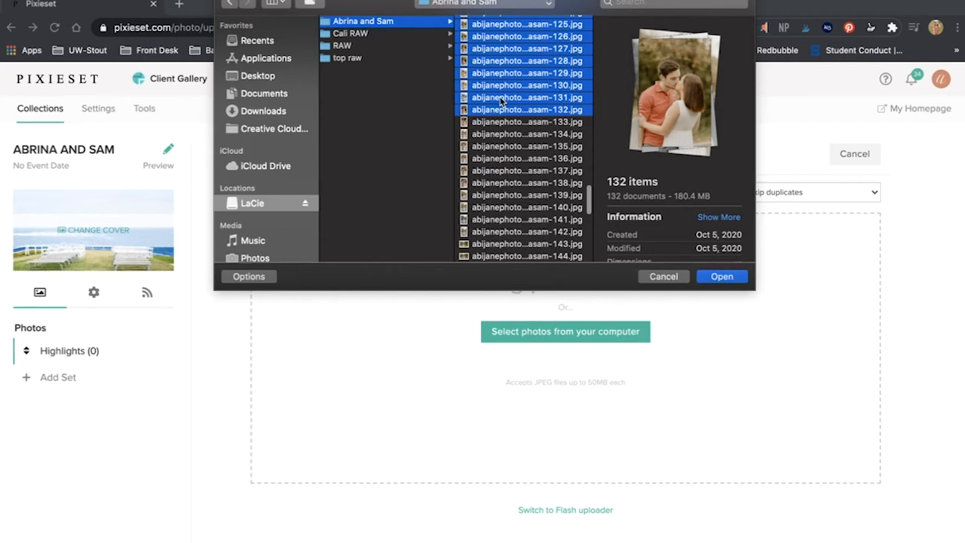
scroll(down, 3)
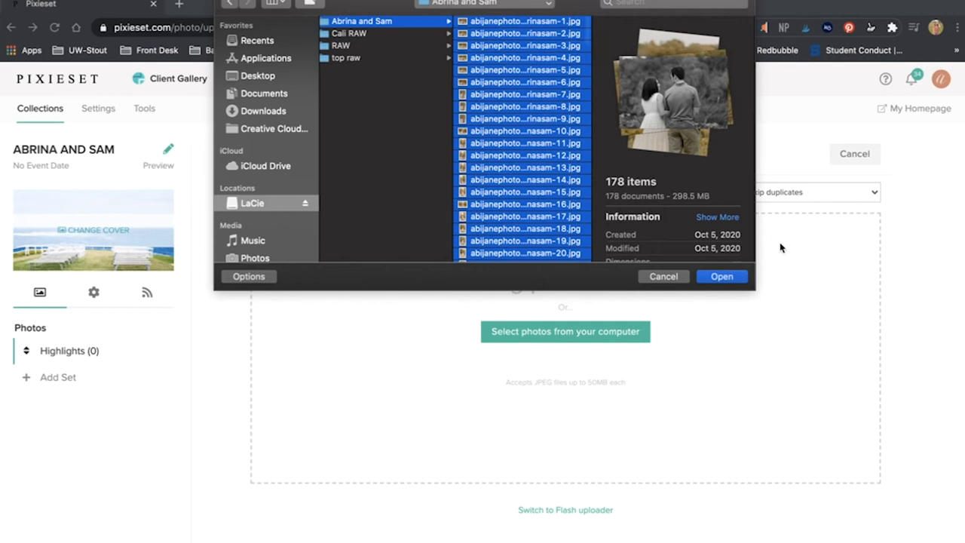
click(720, 276)
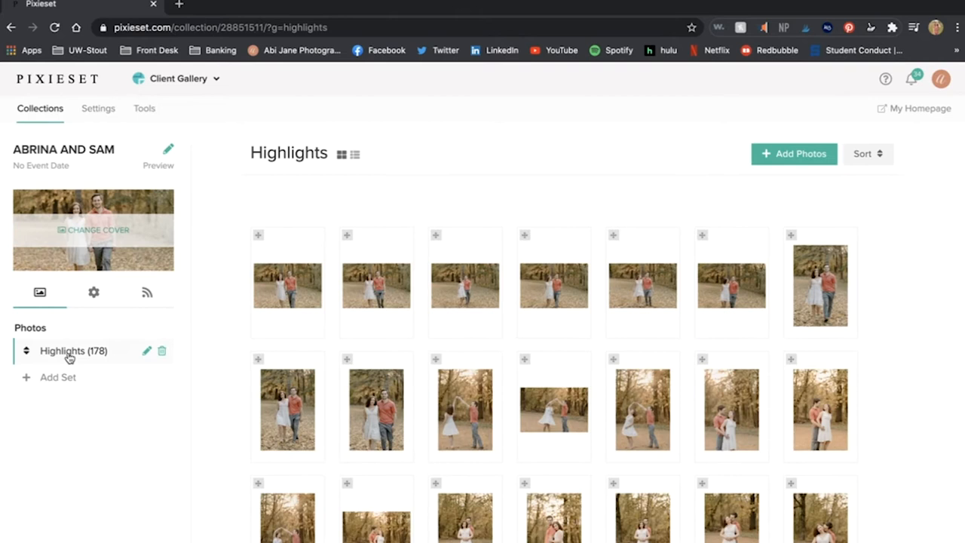
mouse_move(349, 259)
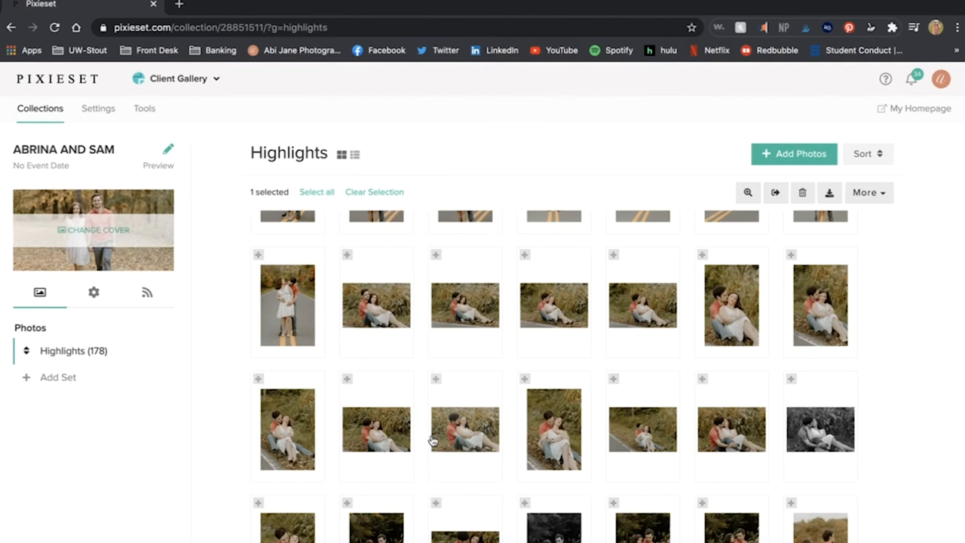
- Select one of the uploaded Highlights photos before going to the design settings
click(94, 229)
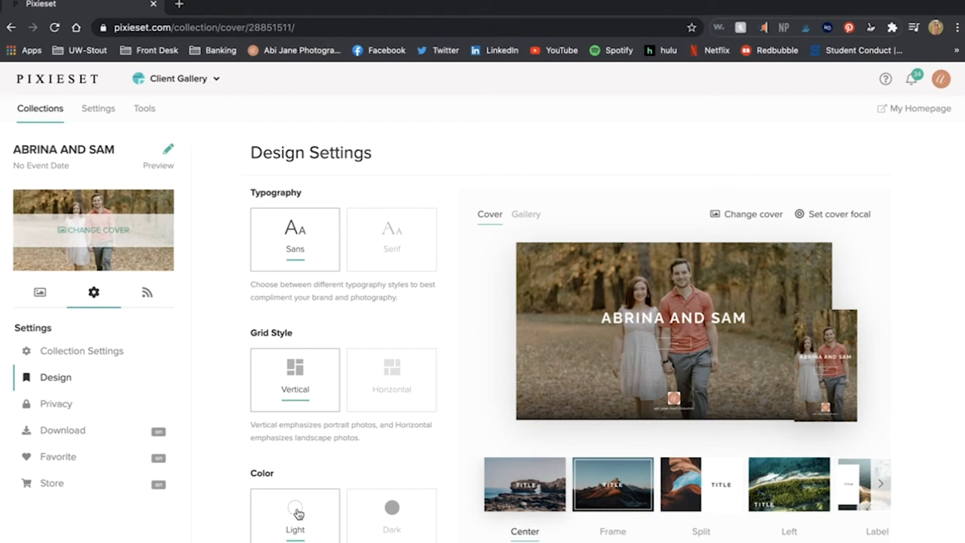
- Use the Frame cover style with the focal point on the couple, then preview the gallery
click(612, 483)
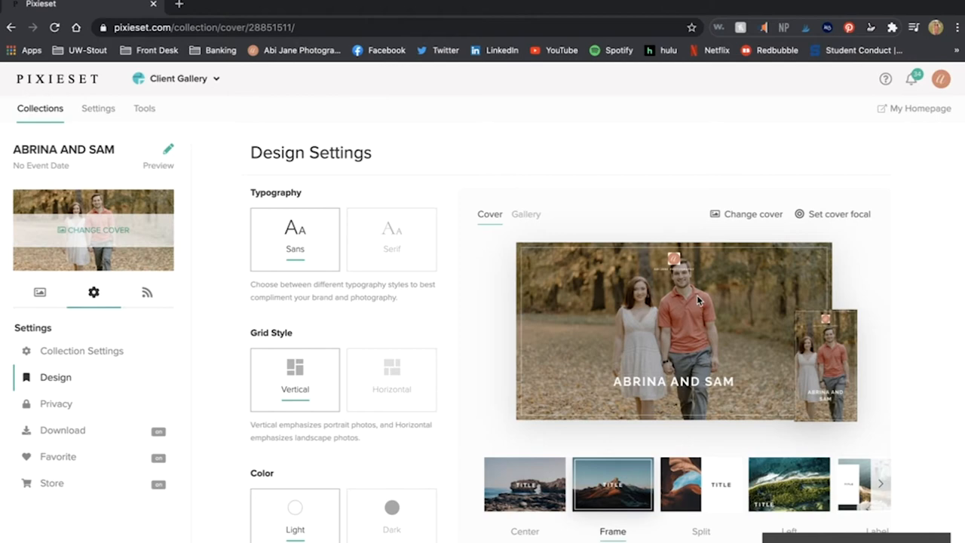
click(832, 214)
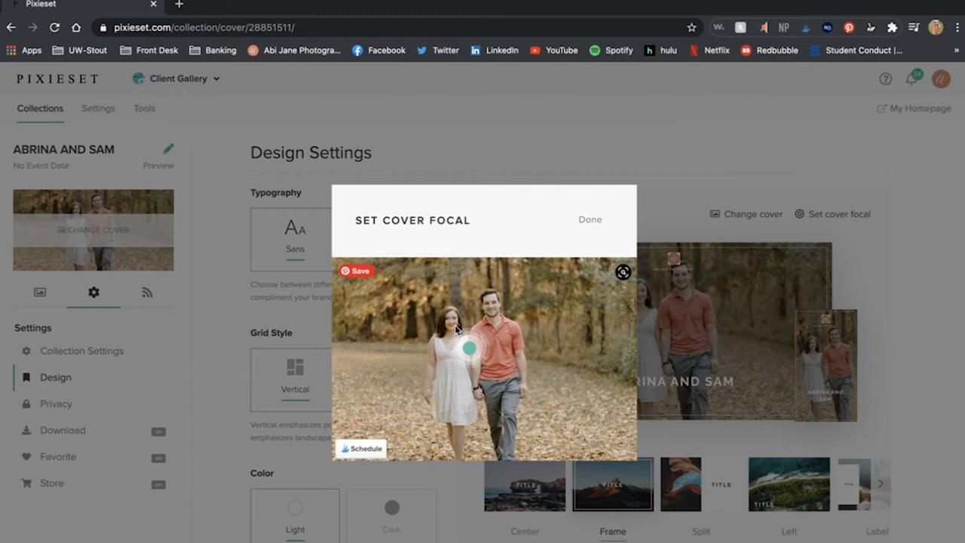
click(589, 220)
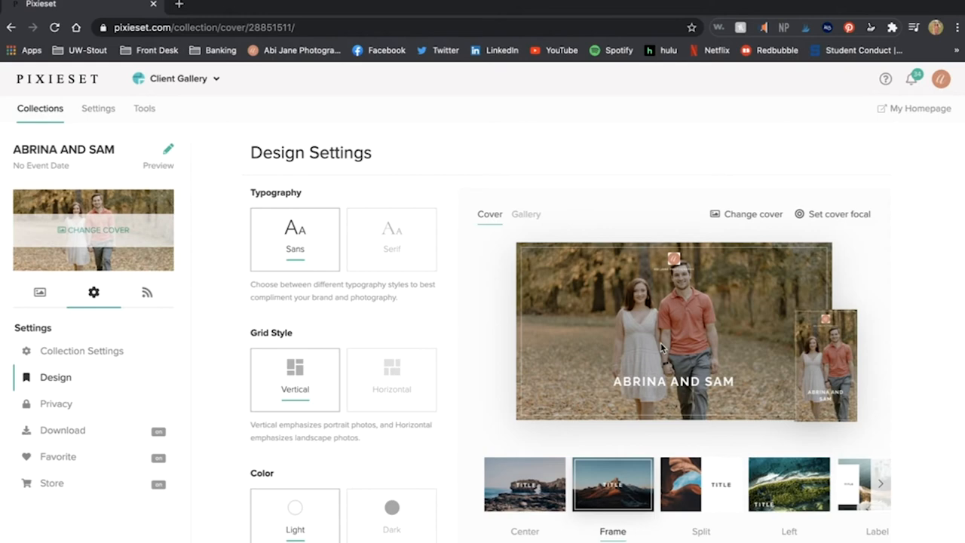
click(158, 166)
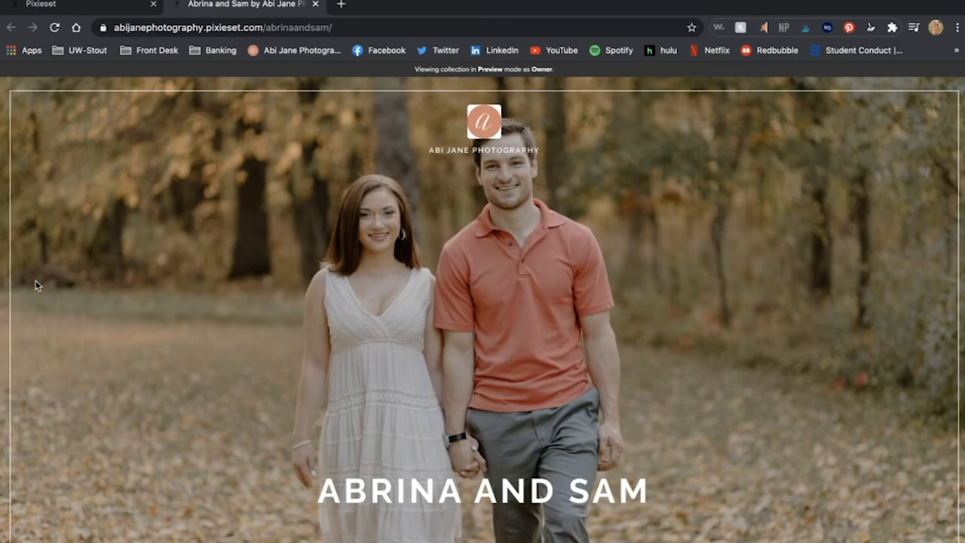
- Browse the gallery preview and try the Favorite heart on an open photo
scroll(down, 3)
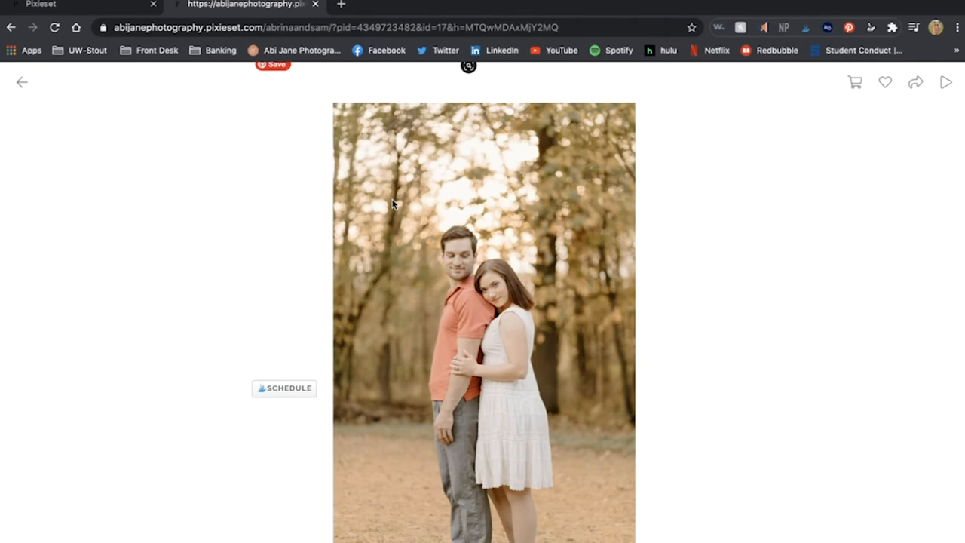
mouse_move(144, 324)
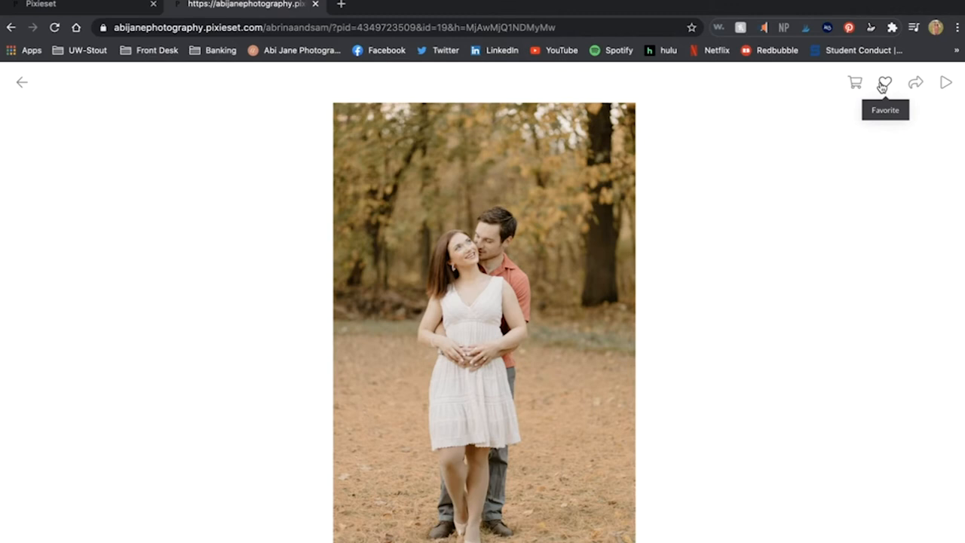
click(947, 81)
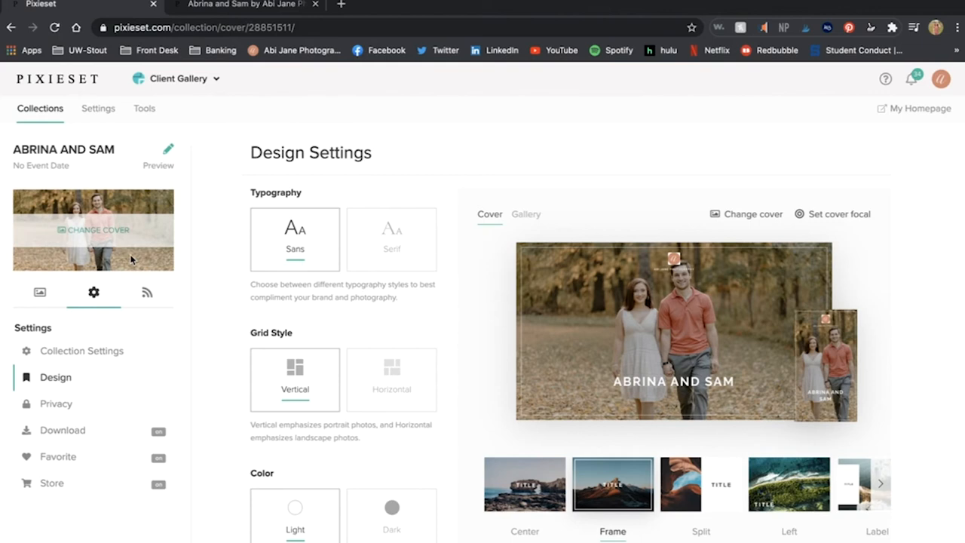
- Switch Gallery Assist to On in the Collection Settings
click(81, 350)
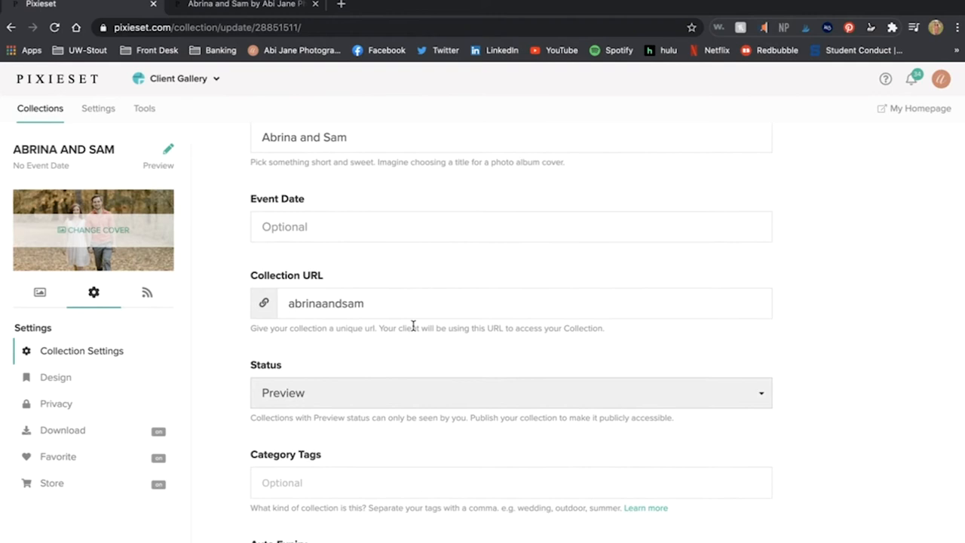
scroll(down, 3)
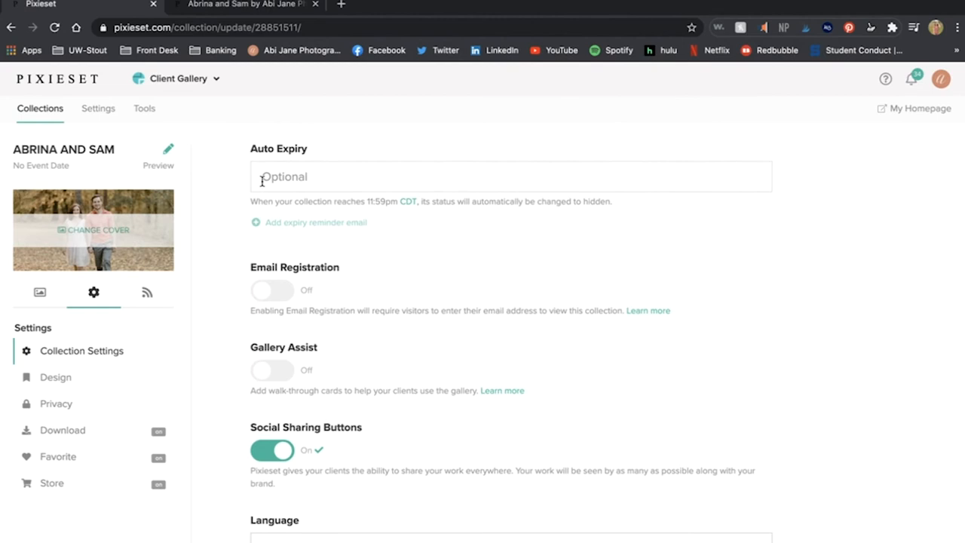
mouse_move(399, 224)
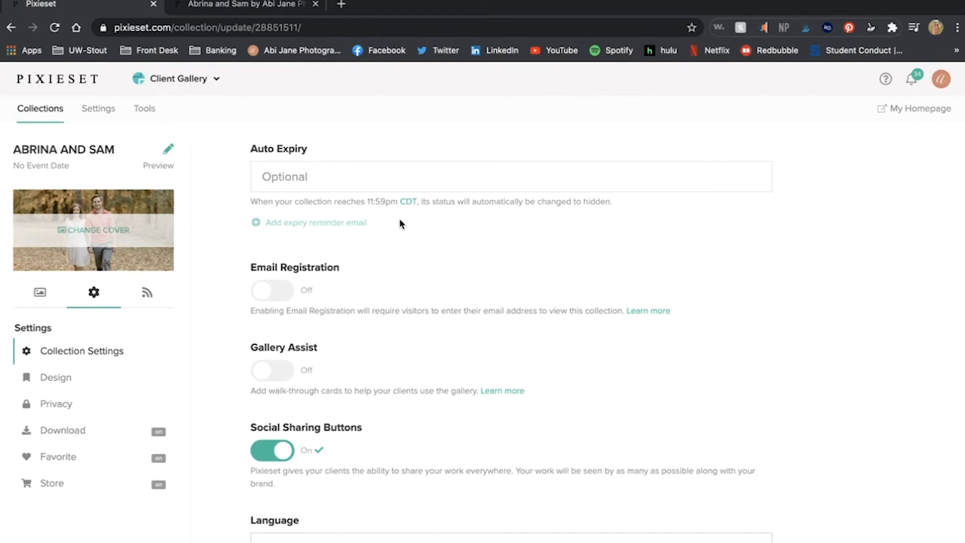
mouse_move(285, 384)
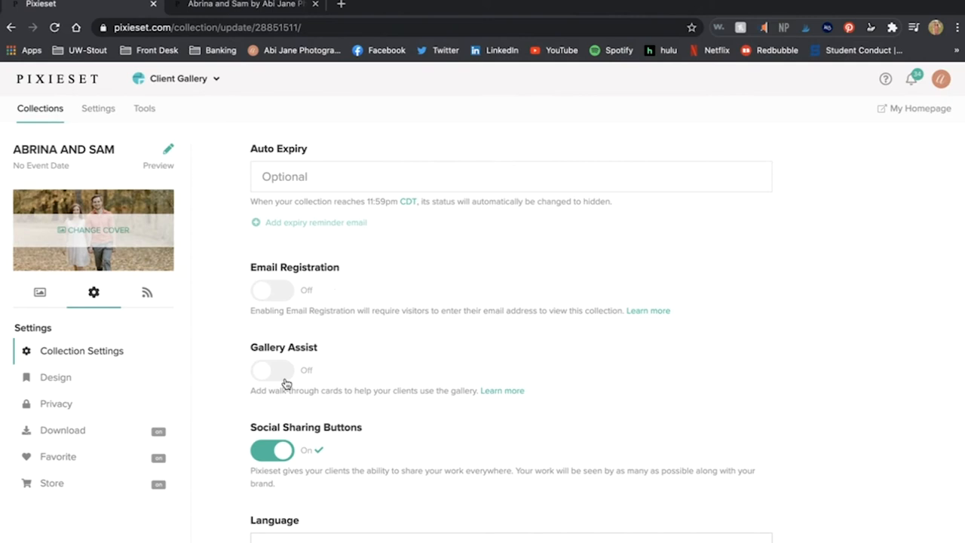
click(272, 369)
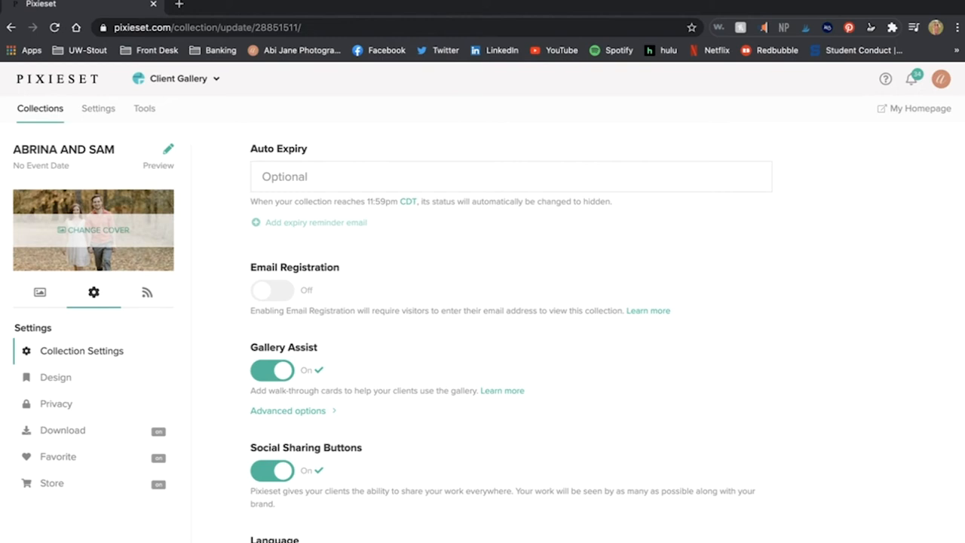
click(158, 164)
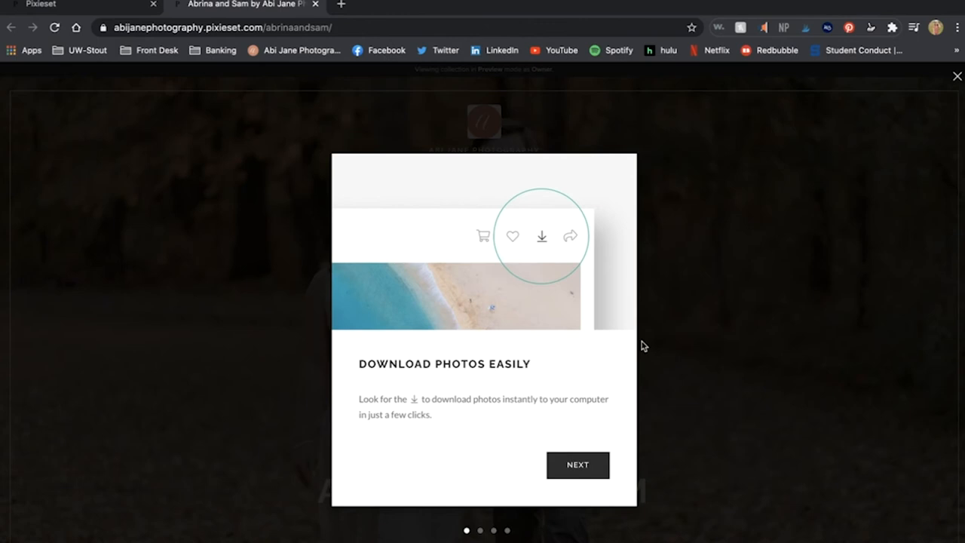
click(577, 465)
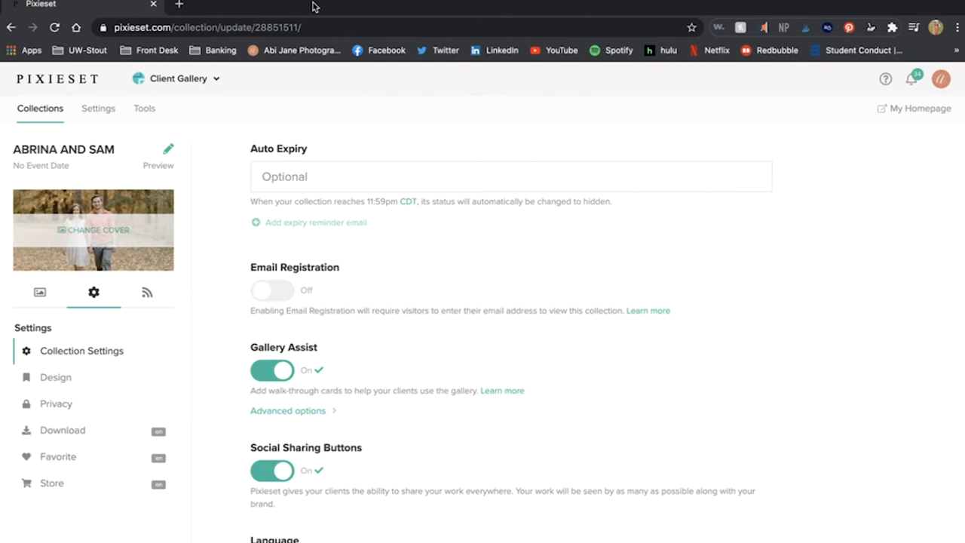
click(55, 404)
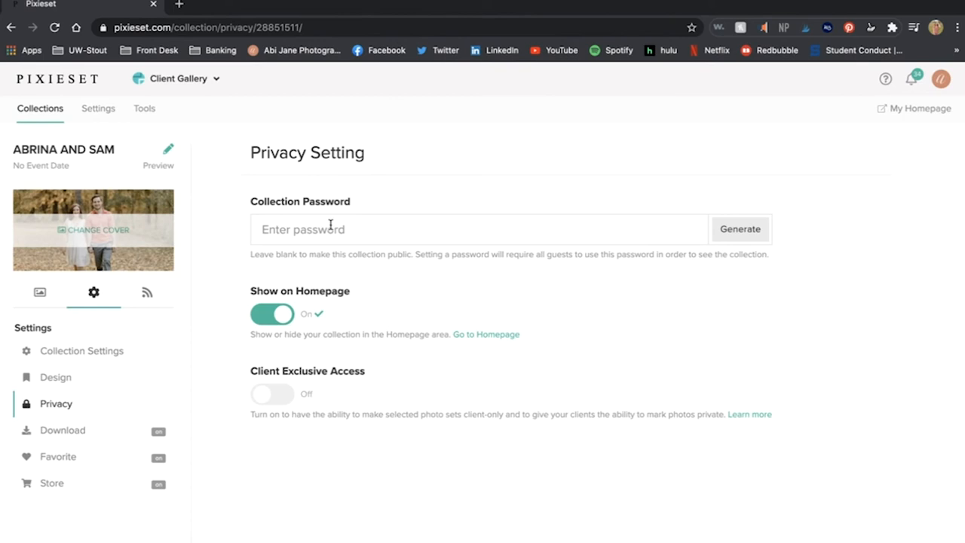
mouse_move(297, 340)
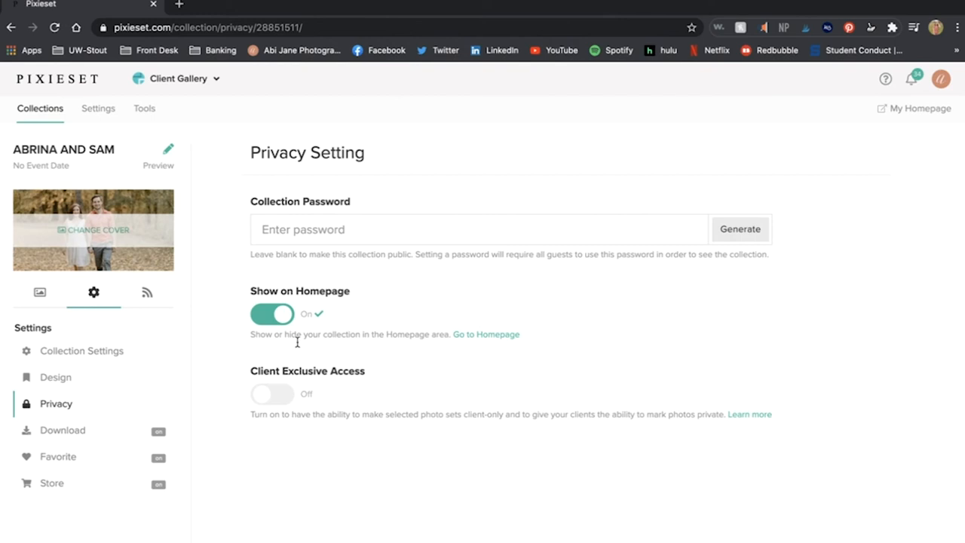
click(62, 429)
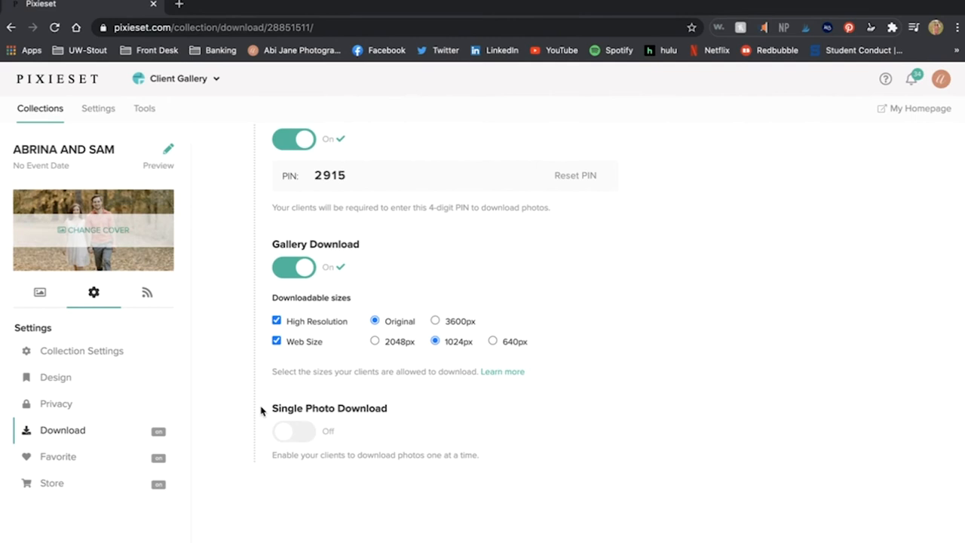
click(57, 455)
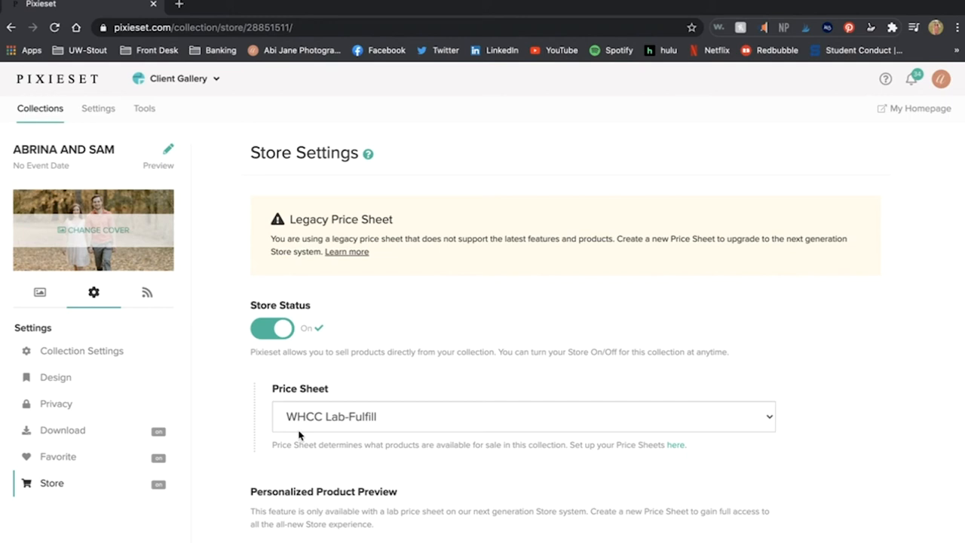
click(81, 350)
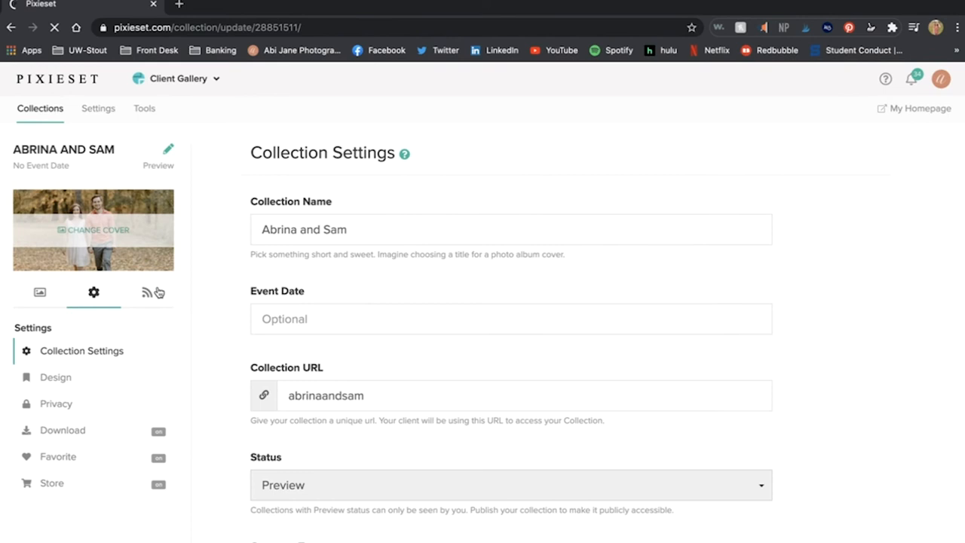
- Rename the photo set to 'Abrina and Sam - Abi Jane Photography' and save it
click(147, 293)
text(Abrin)
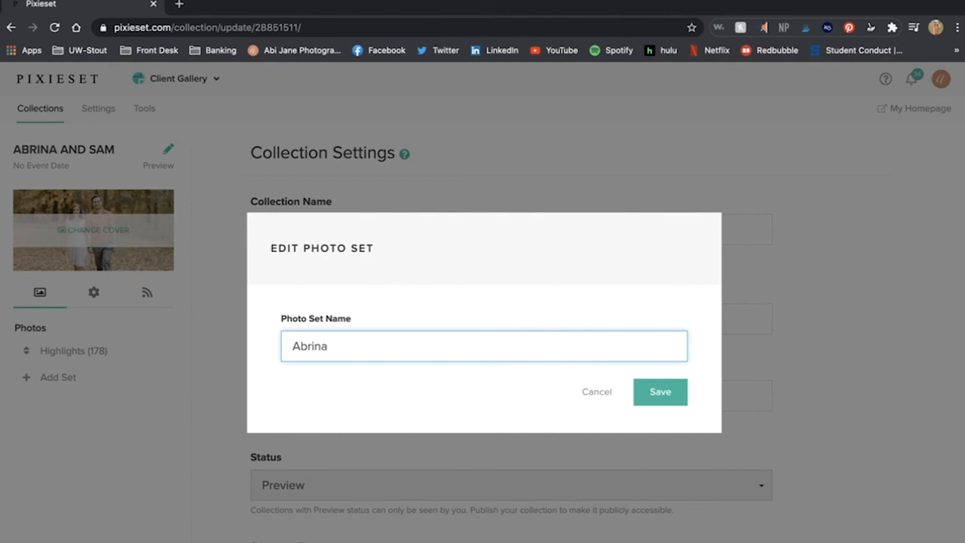
text(and Sam - Abi Jane Photogr)
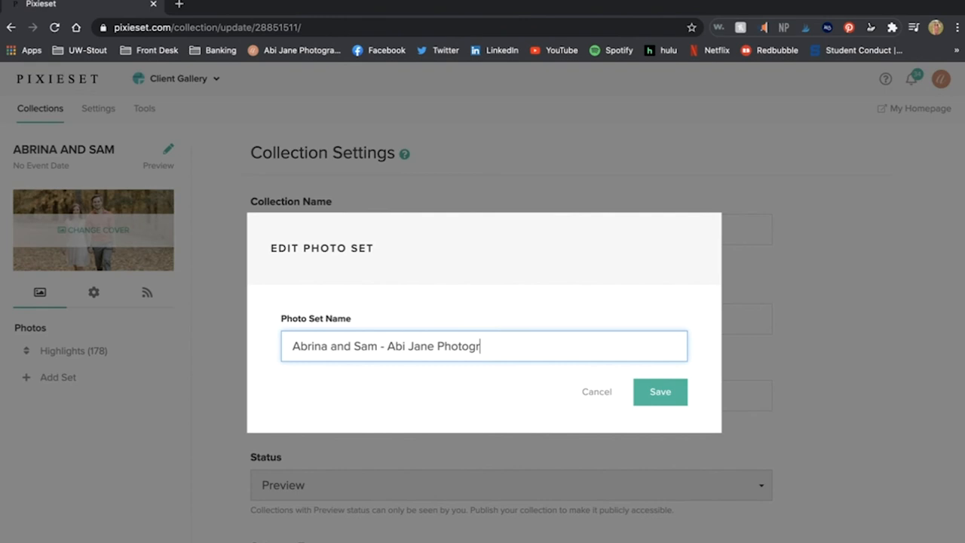
click(659, 392)
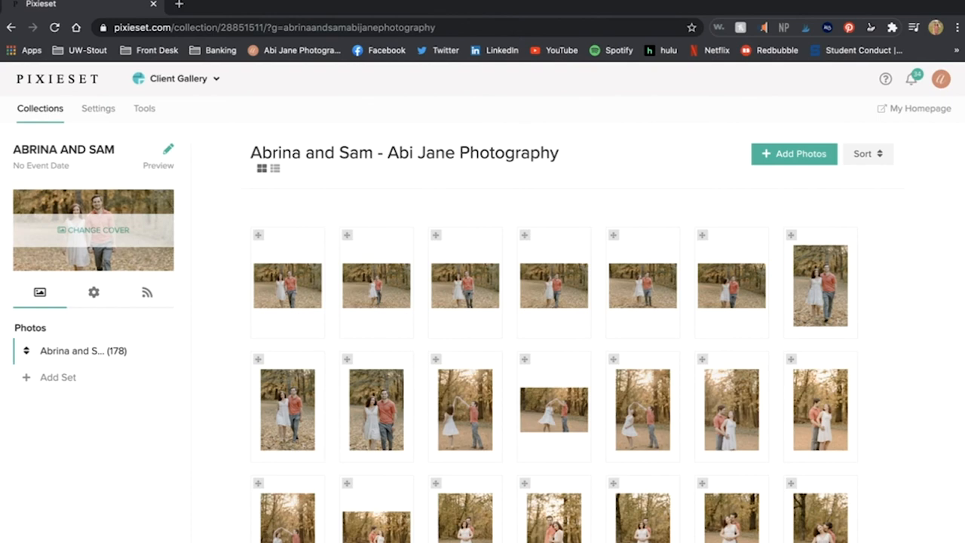
- Publish the Abrina and Sam collection and reach its share email preview
click(648, 428)
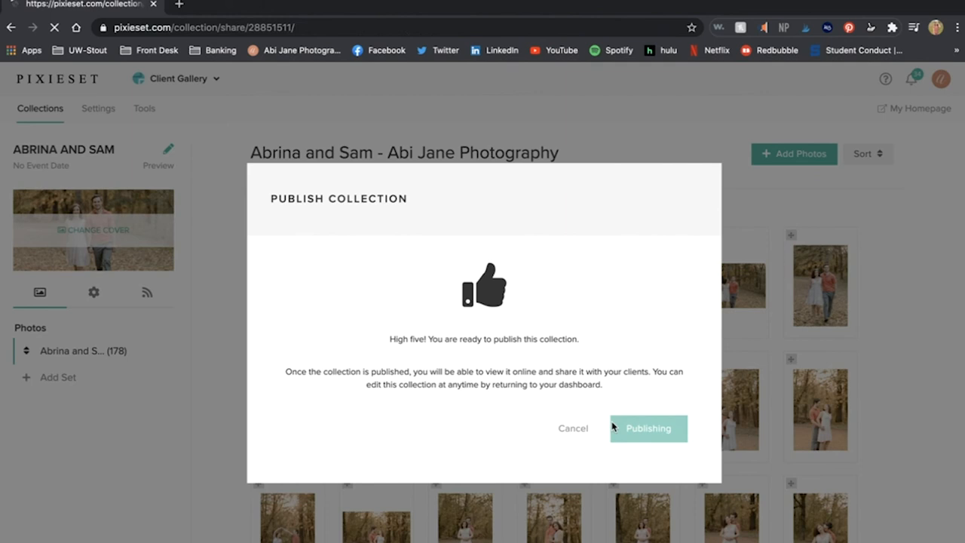
click(648, 428)
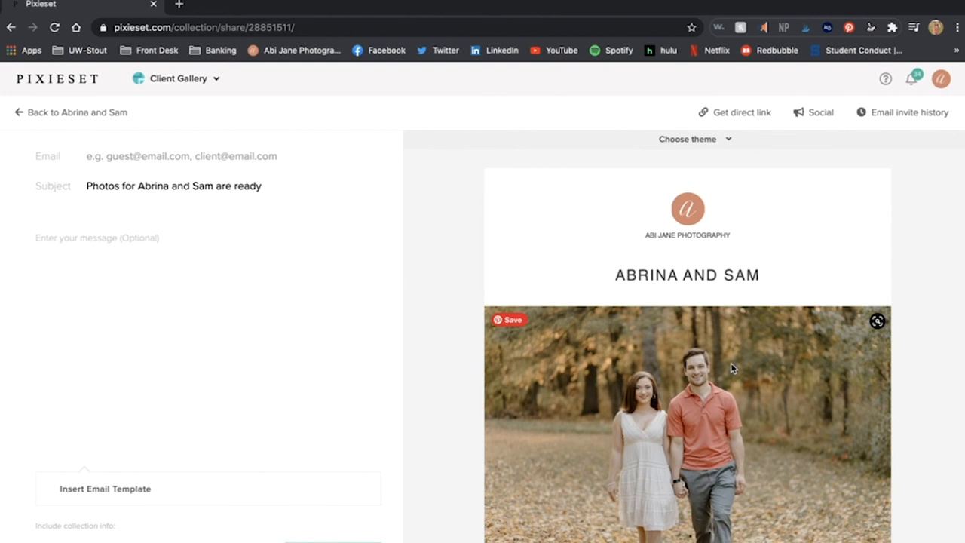
click(691, 138)
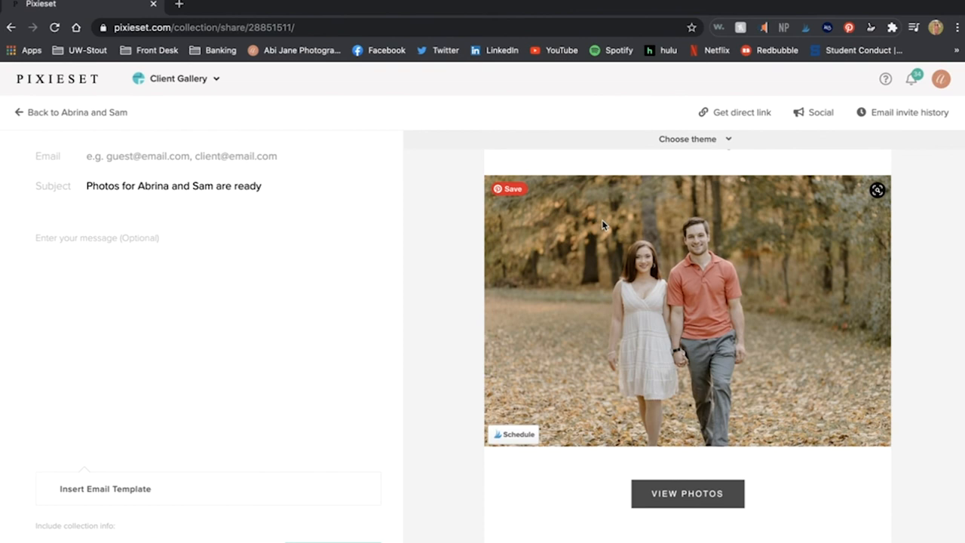
scroll(down, 3)
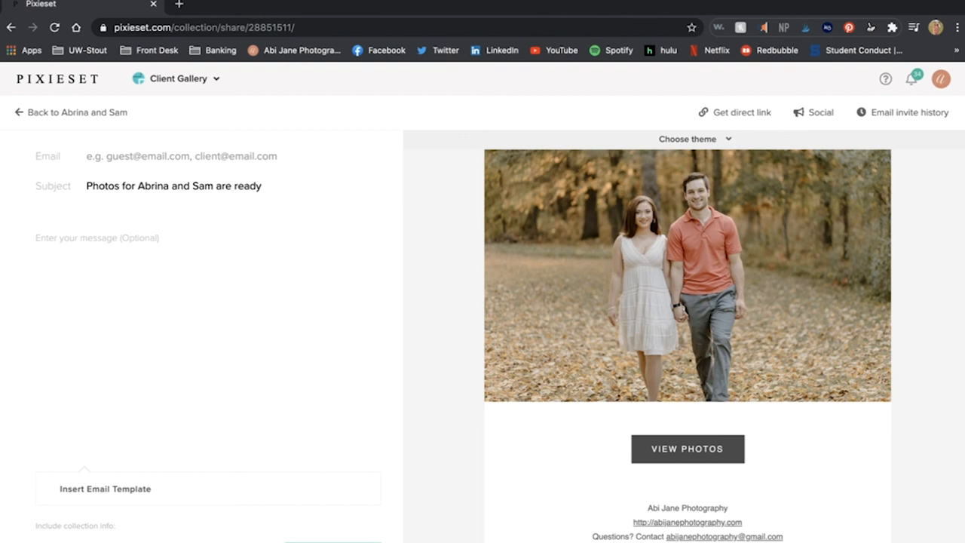
scroll(down, 3)
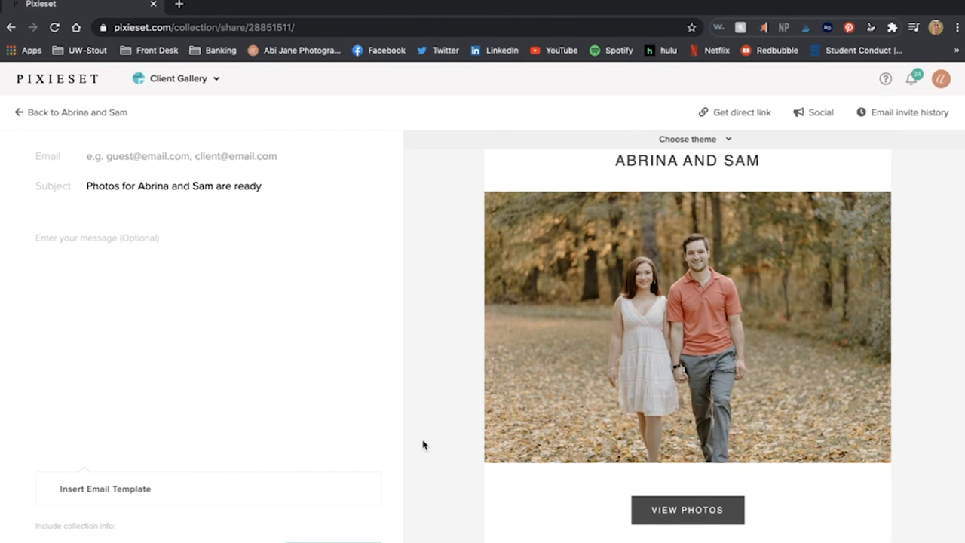
click(98, 238)
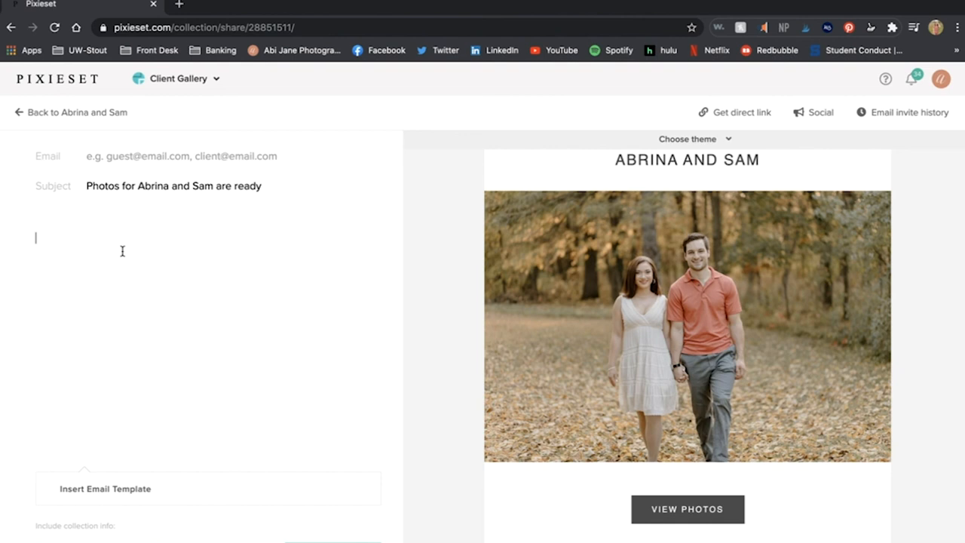